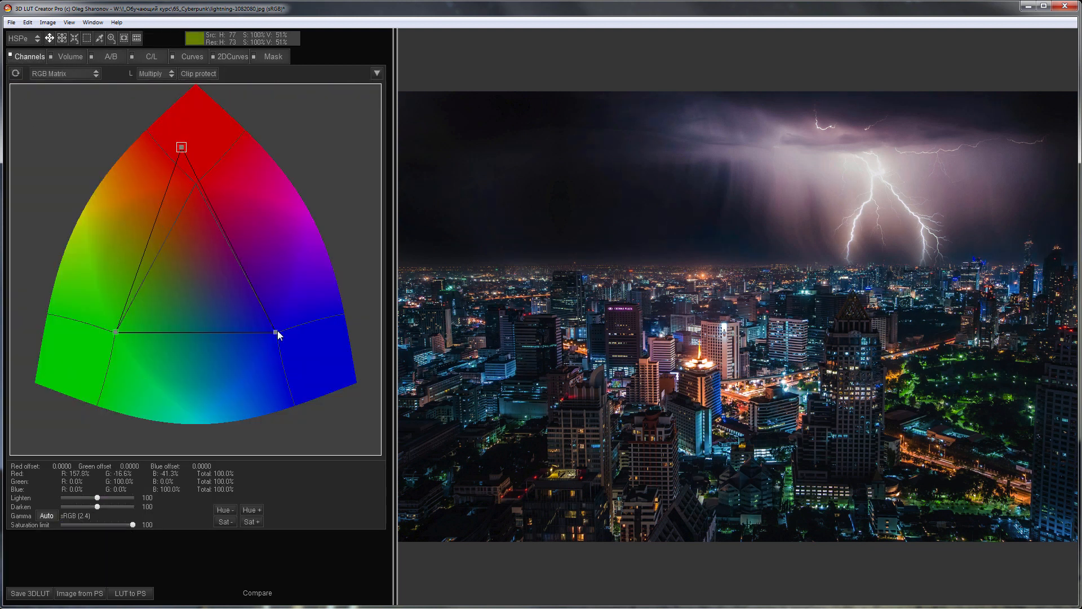
# - Drag the RGB matrix's blue primary inward toward magenta for a pink cast
pyautogui.moveTo(275, 334); pyautogui.dragTo(247, 267)
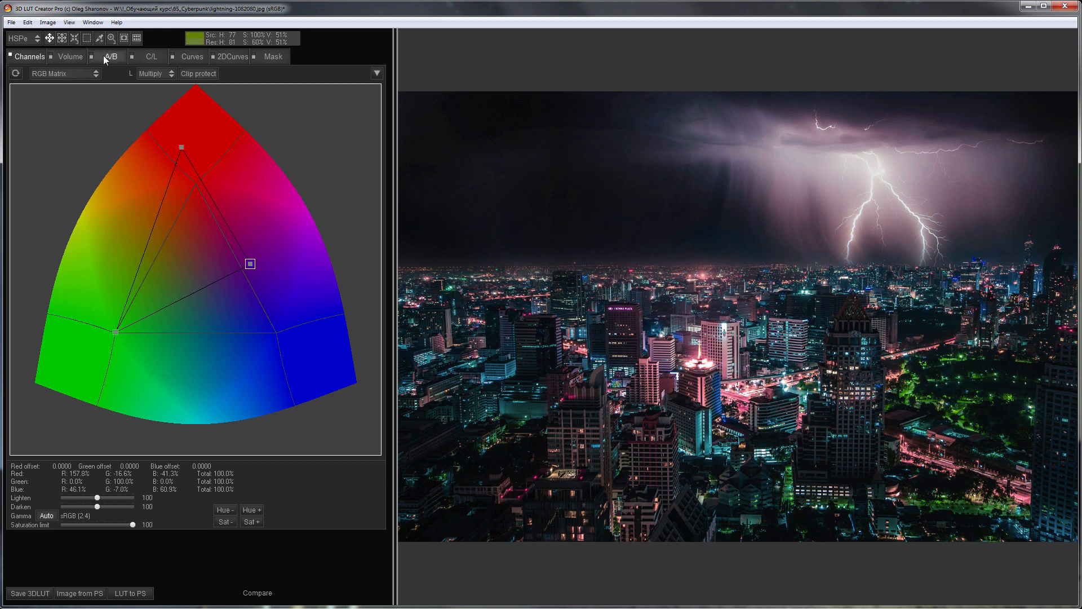
# - Set the A/B colour grid to LAB with Double highlight/shadow grids and square layout
pyautogui.click(20, 38)
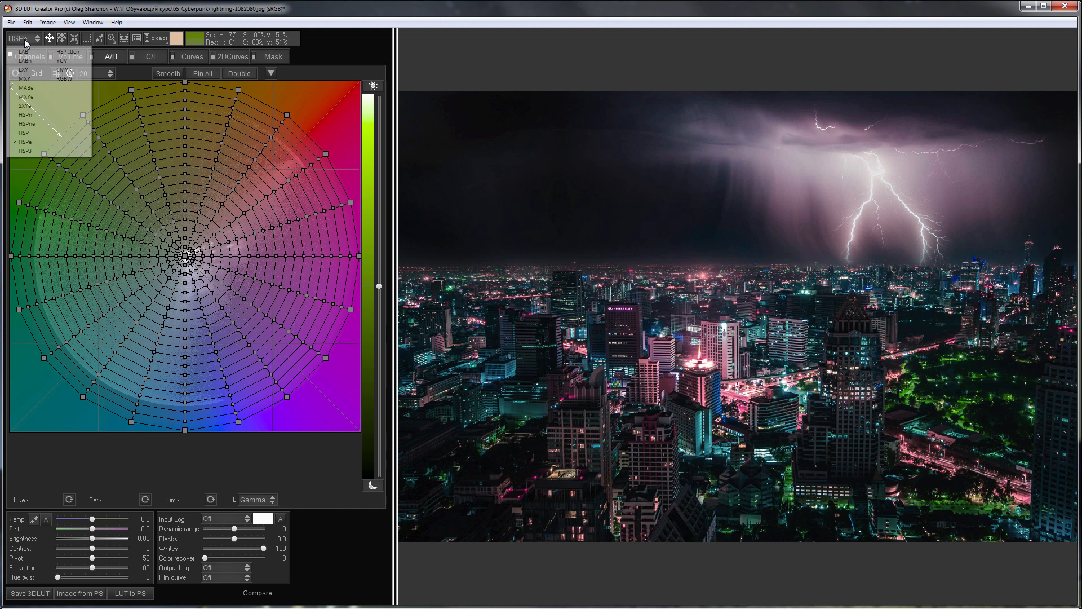
pyautogui.click(27, 52)
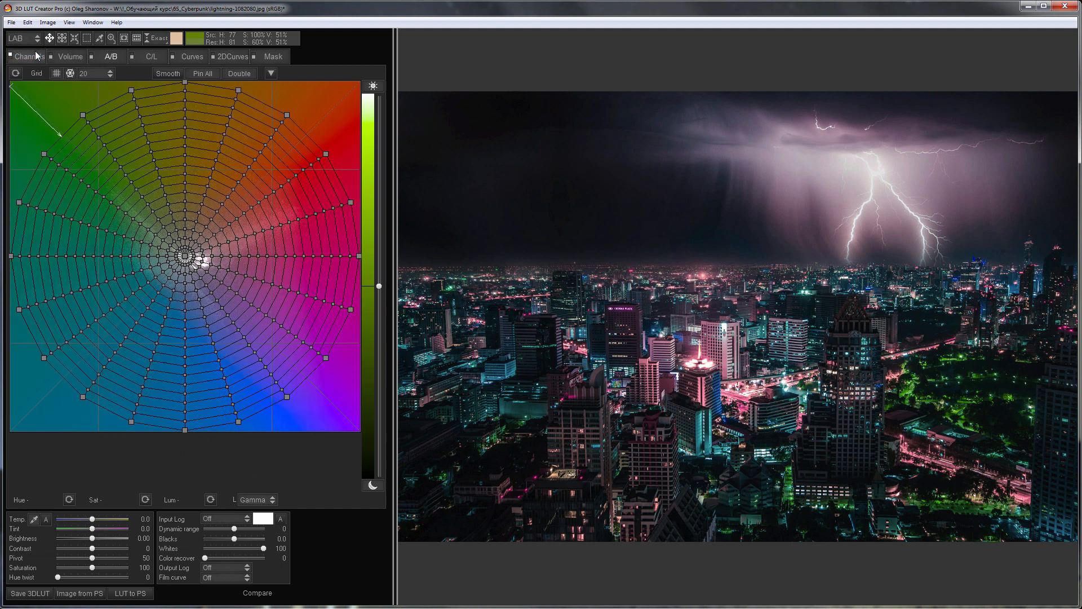
pyautogui.click(239, 73)
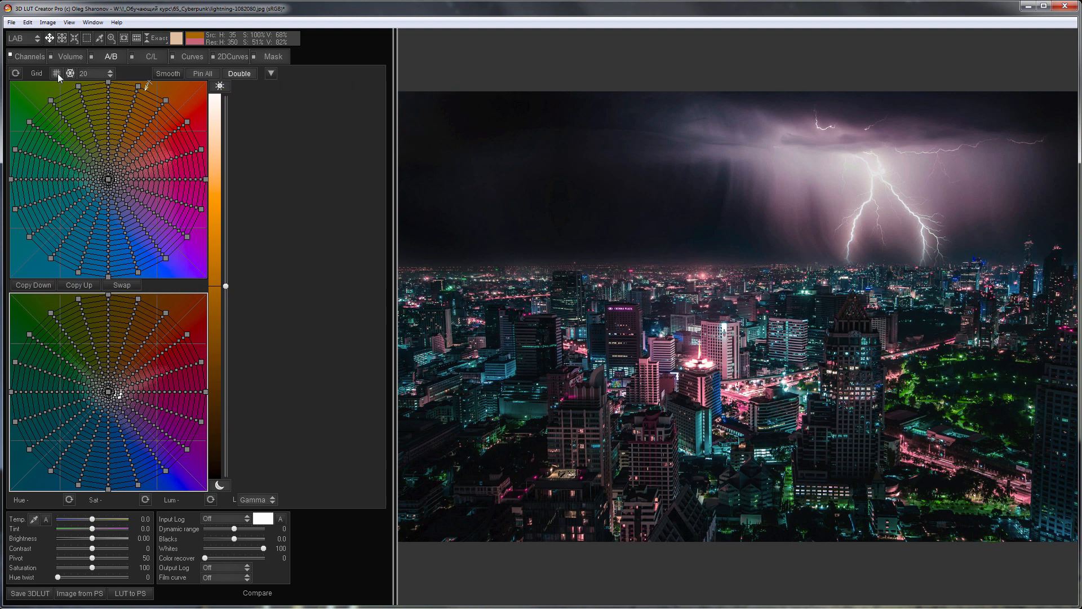
pyautogui.click(56, 73)
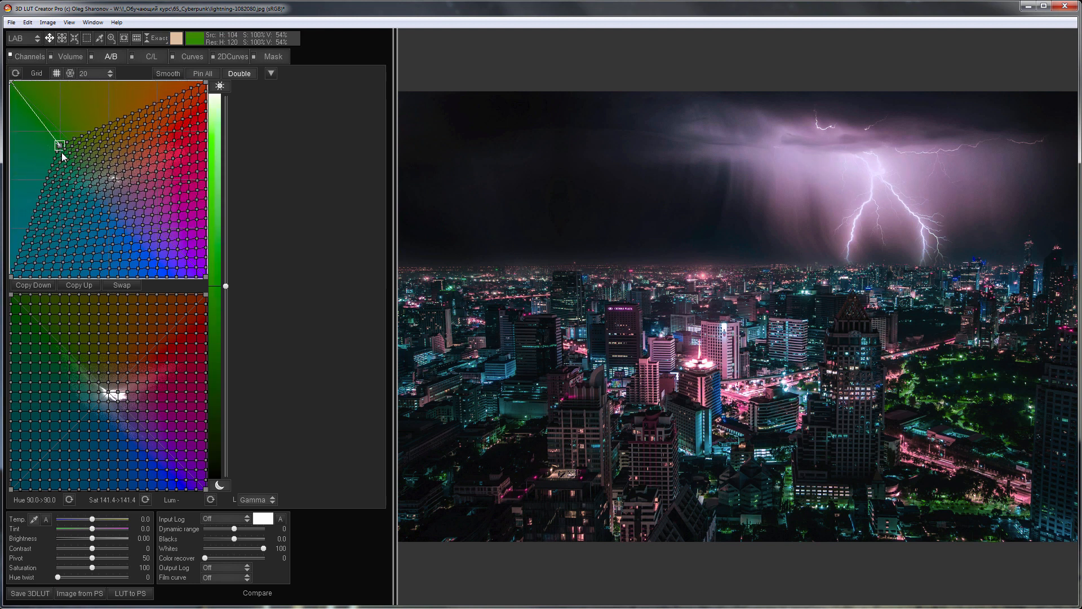
# - Pull upper grid points toward magenta and retune the highlight/shadow split slider
pyautogui.moveTo(58, 145); pyautogui.dragTo(68, 178)
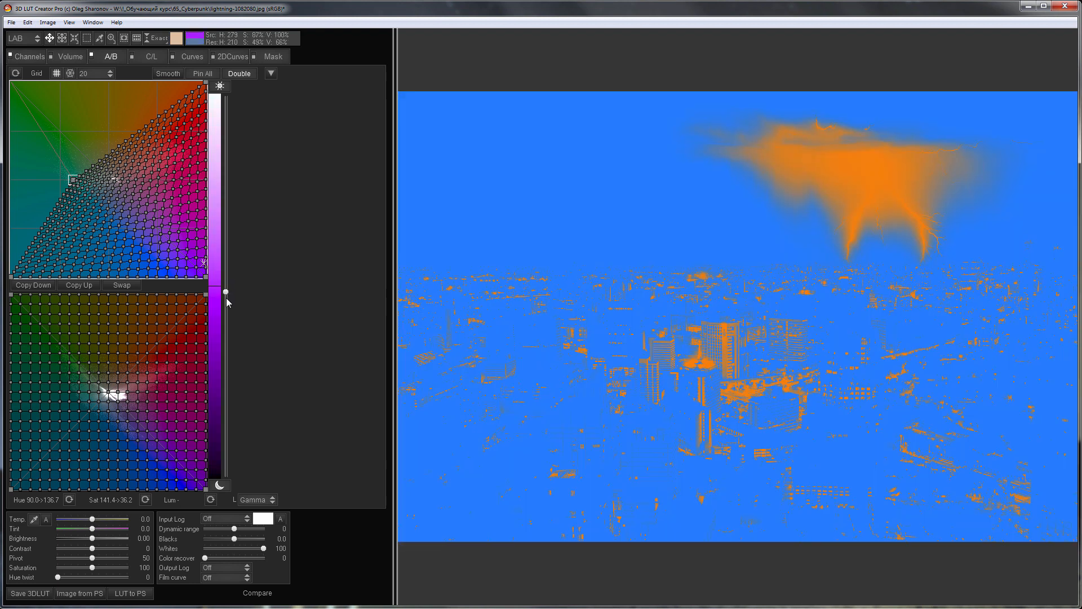
pyautogui.moveTo(226, 292); pyautogui.dragTo(225, 367)
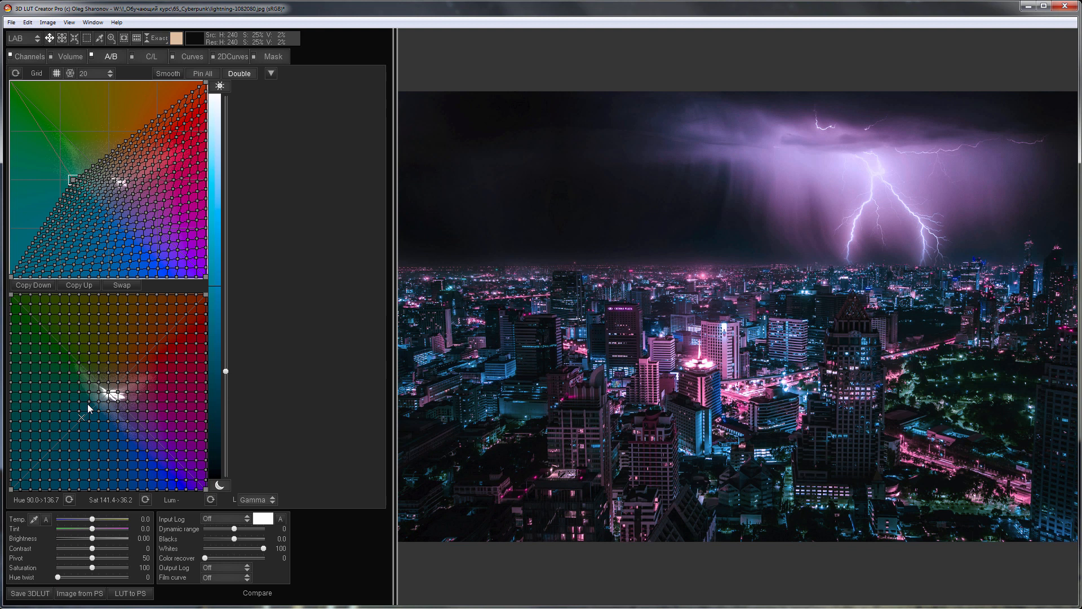
# - Drag the lower shadows grid points toward cold blue
pyautogui.moveTo(88, 406); pyautogui.dragTo(108, 412)
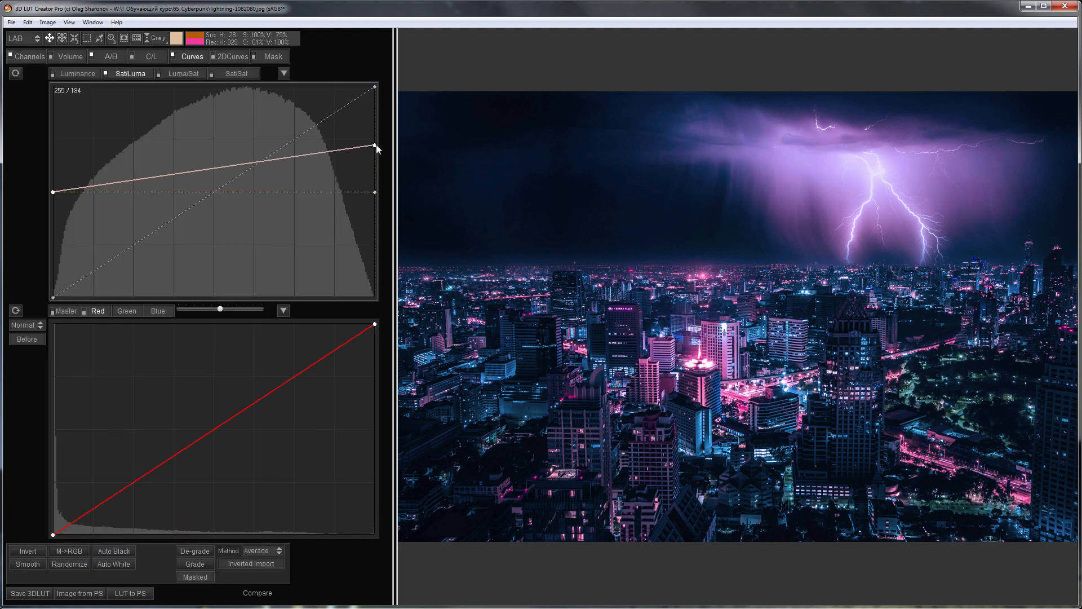
# - Raise the Sat/Luma curve's bright end, then compare against the original with Before
pyautogui.moveTo(374, 149); pyautogui.dragTo(376, 132)
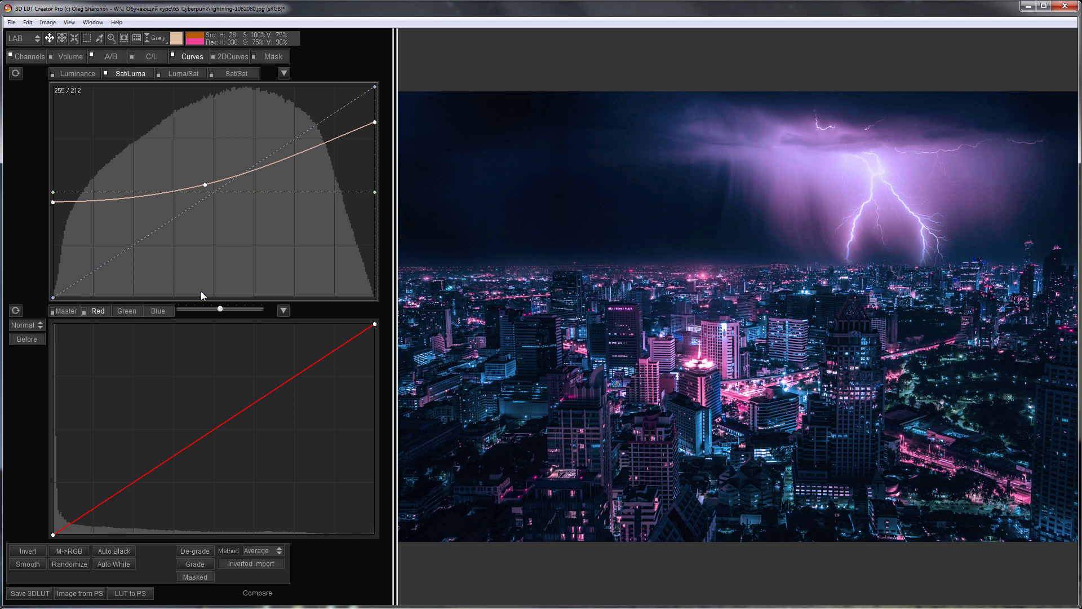
pyautogui.click(27, 339)
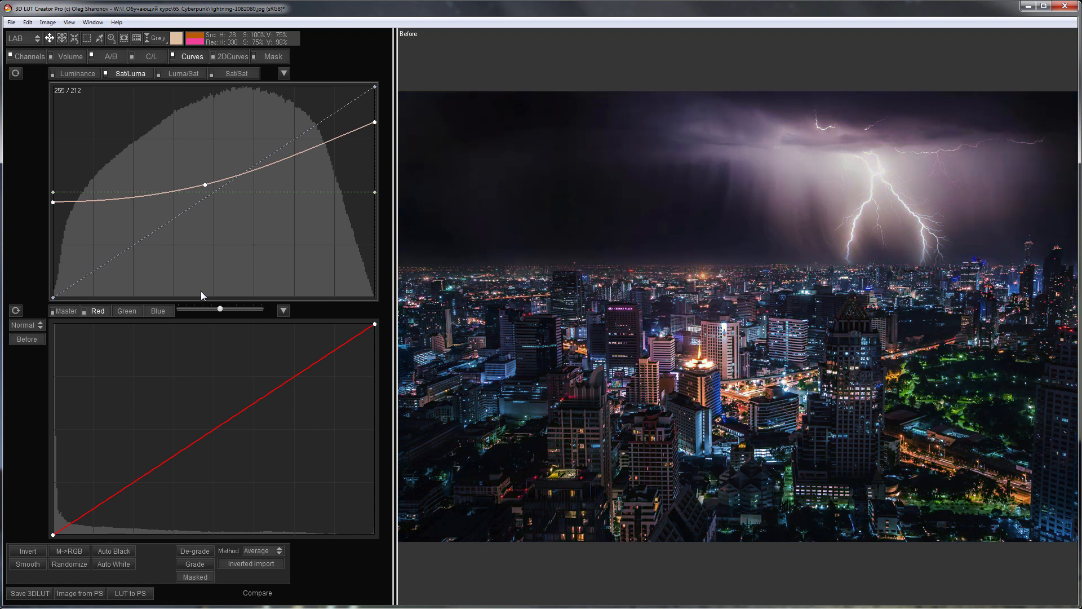